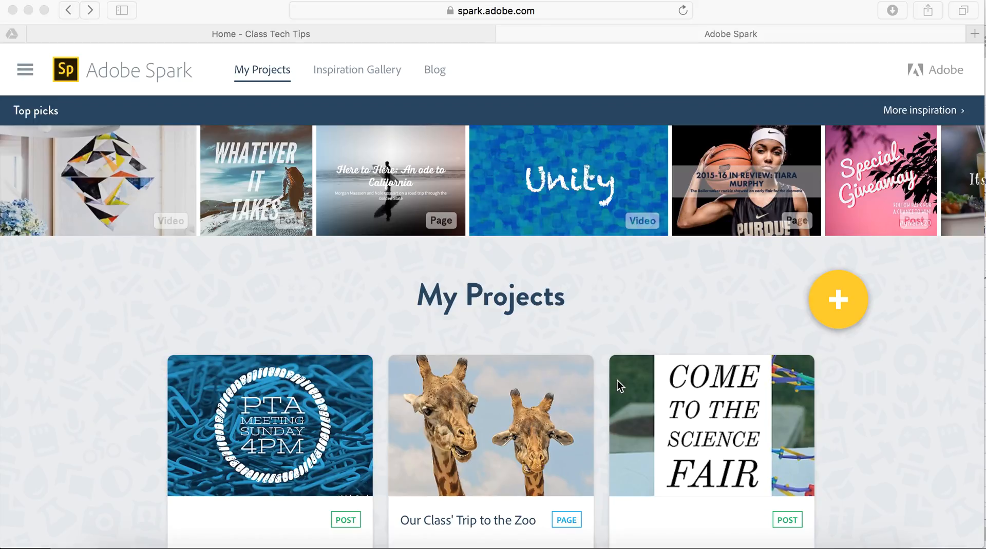
{"action": "mouse_move", "coordinate": [837, 309]}
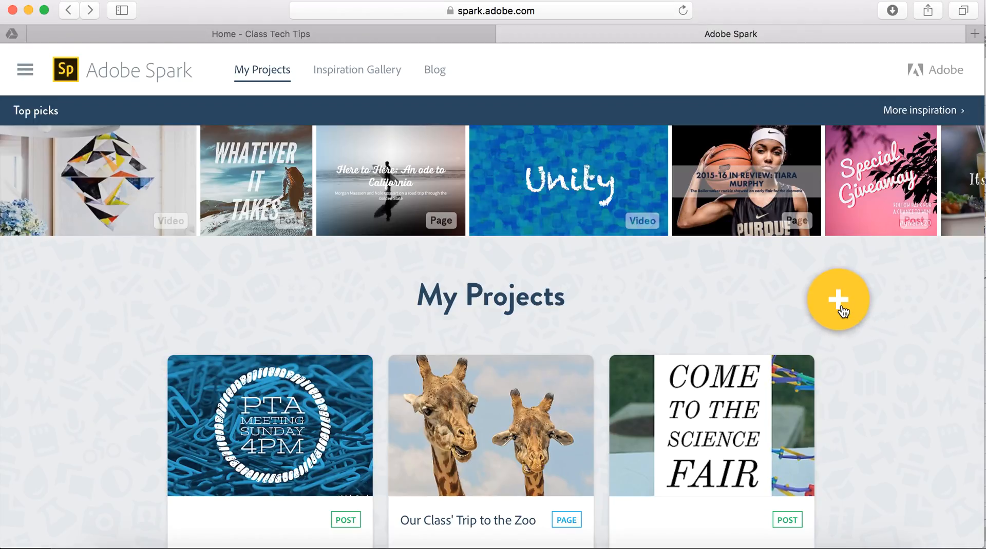
- Start a new post from the My Projects page with the yellow + button
{"action": "left_click", "coordinate": [837, 300]}
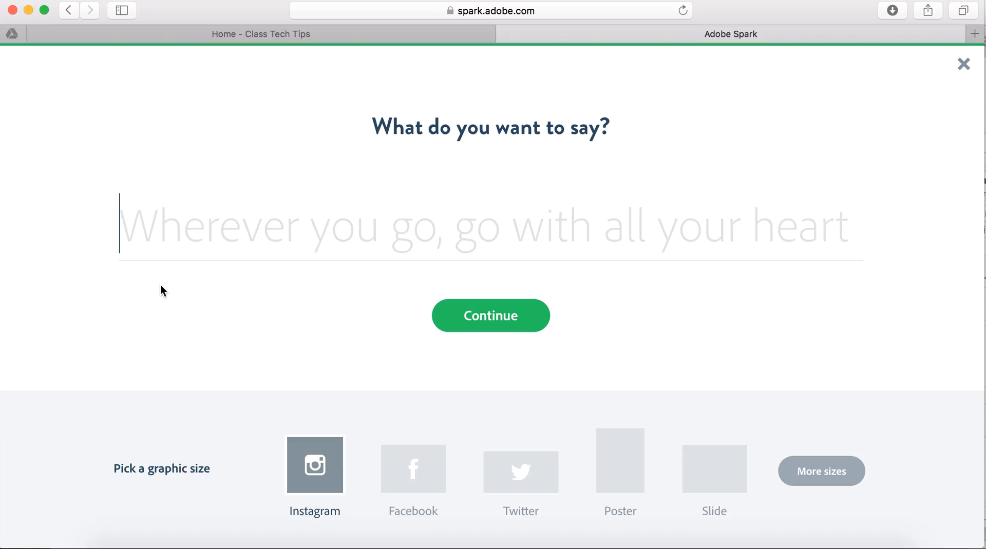
{"action": "mouse_move", "coordinate": [212, 235]}
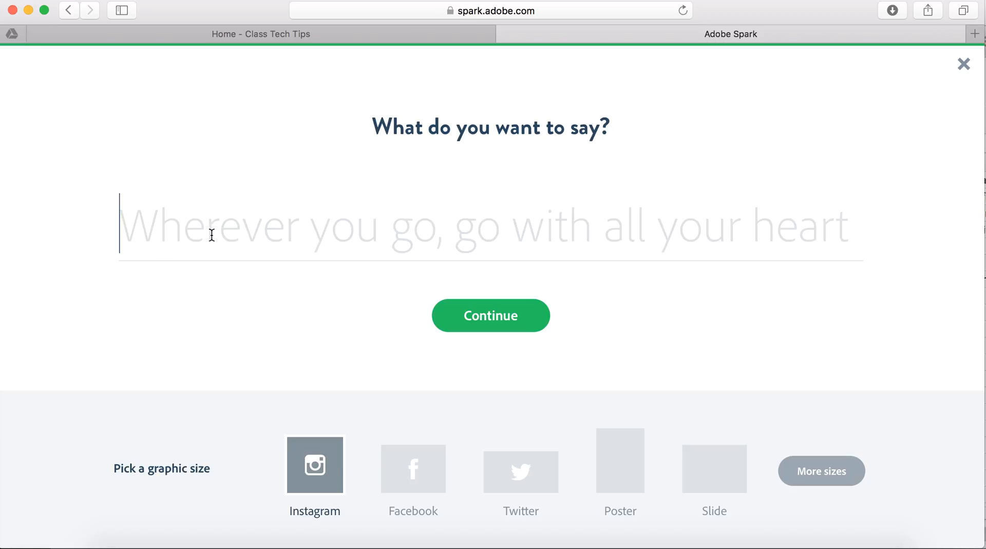
- Enter 'Greetings New Students' as the message, choose the Poster size, and continue
{"action": "type", "text": "Greetings"}
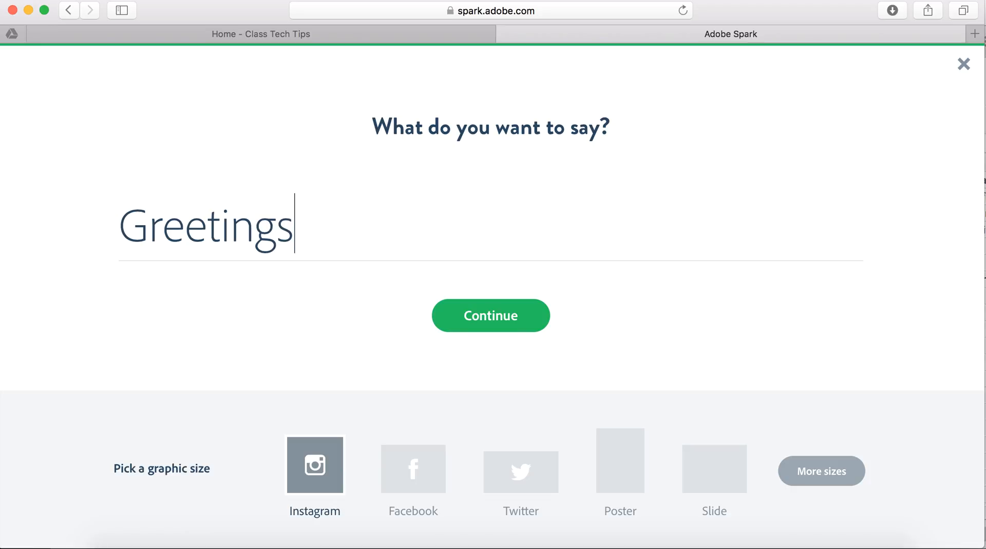
{"action": "type", "text": "New Students"}
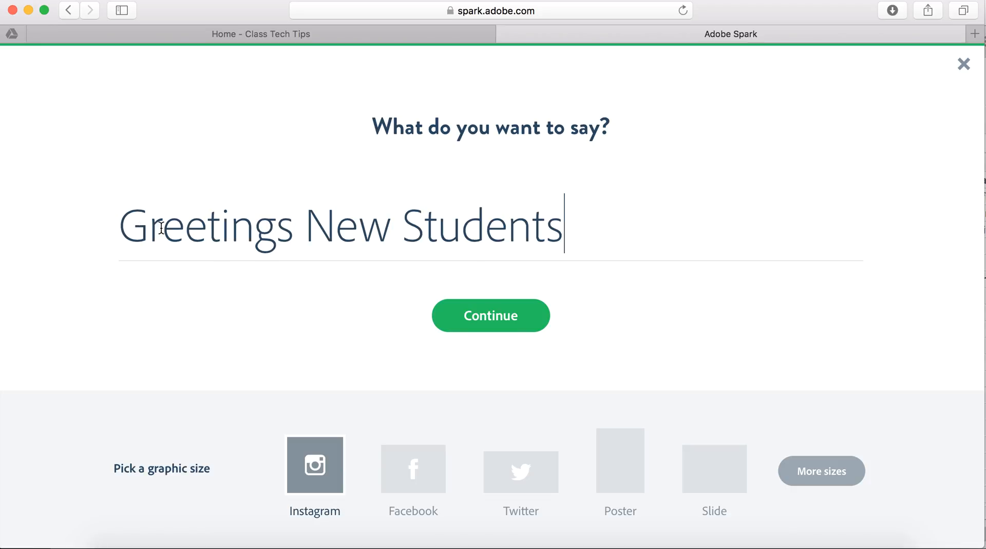
{"action": "mouse_move", "coordinate": [524, 228]}
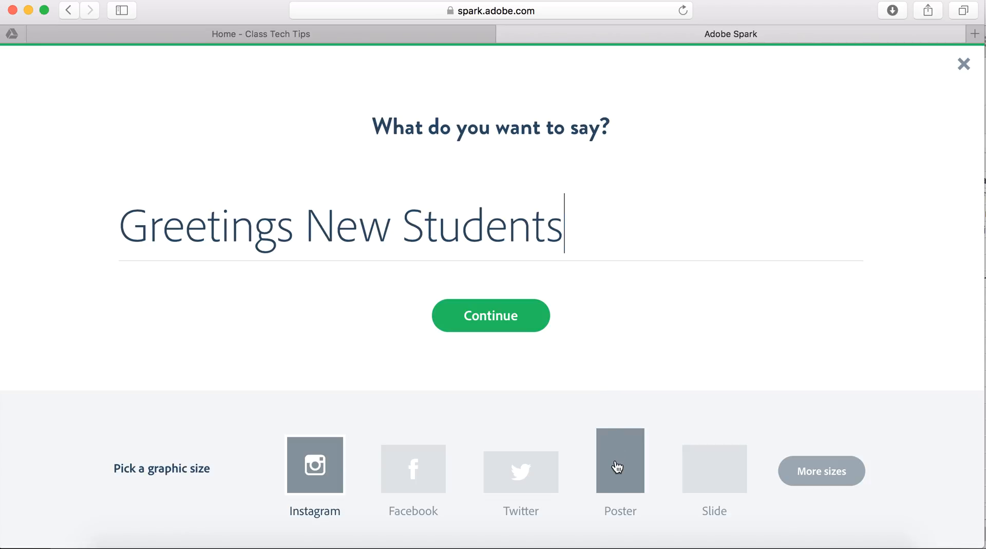
{"action": "left_click", "coordinate": [619, 460]}
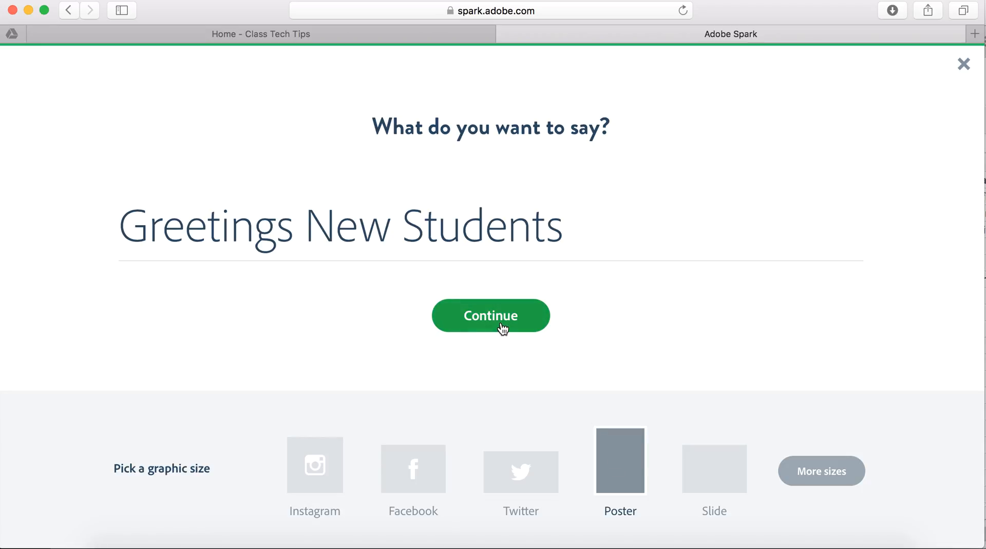
{"action": "left_click", "coordinate": [490, 316]}
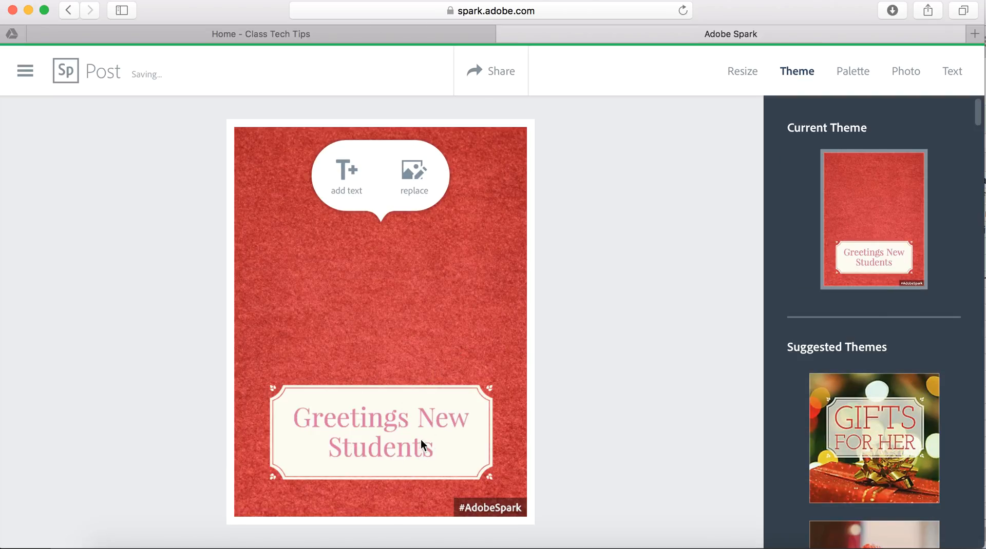
{"action": "mouse_move", "coordinate": [871, 256]}
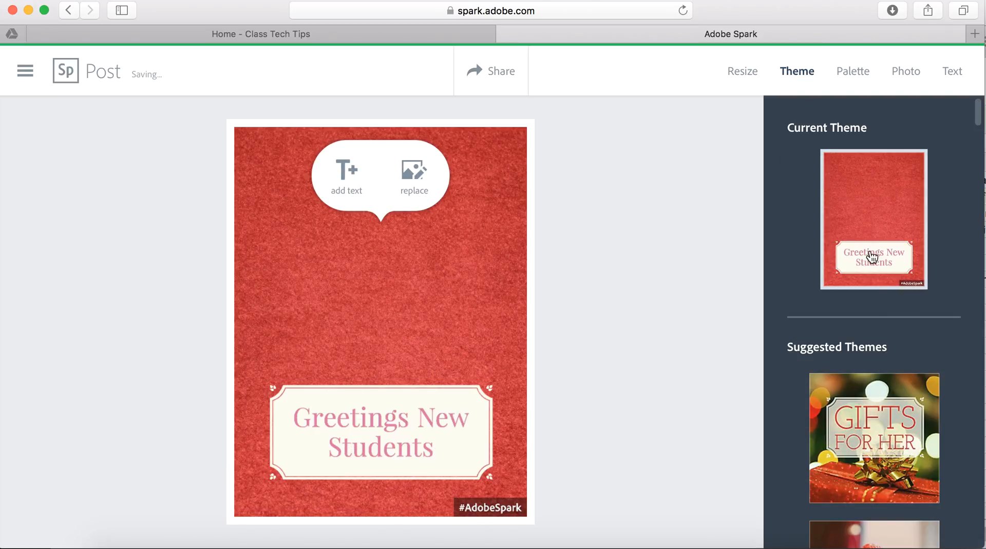
{"action": "mouse_move", "coordinate": [899, 477]}
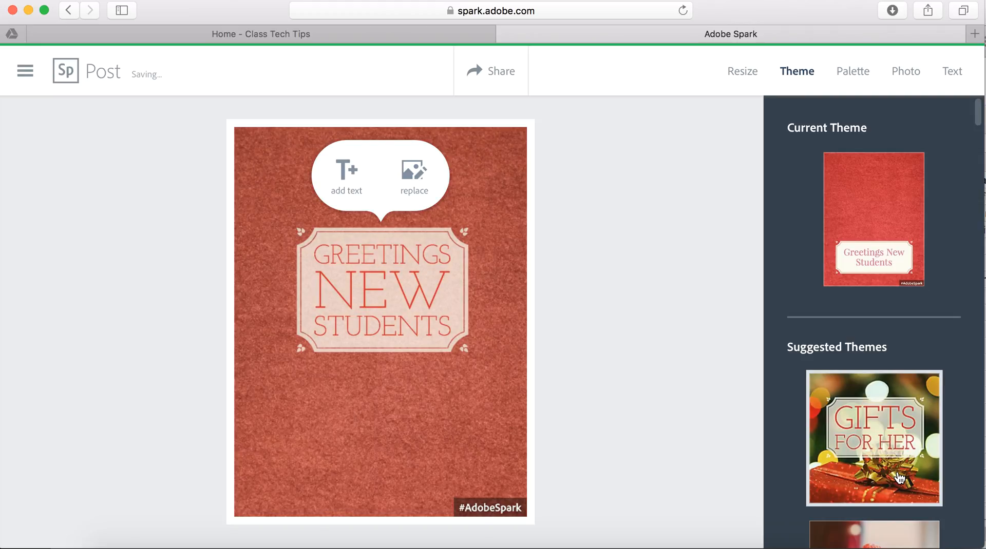
- Browse the Suggested Themes list, trying different designs on the poster
{"action": "scroll", "scroll_direction": "down", "scroll_amount": 3}
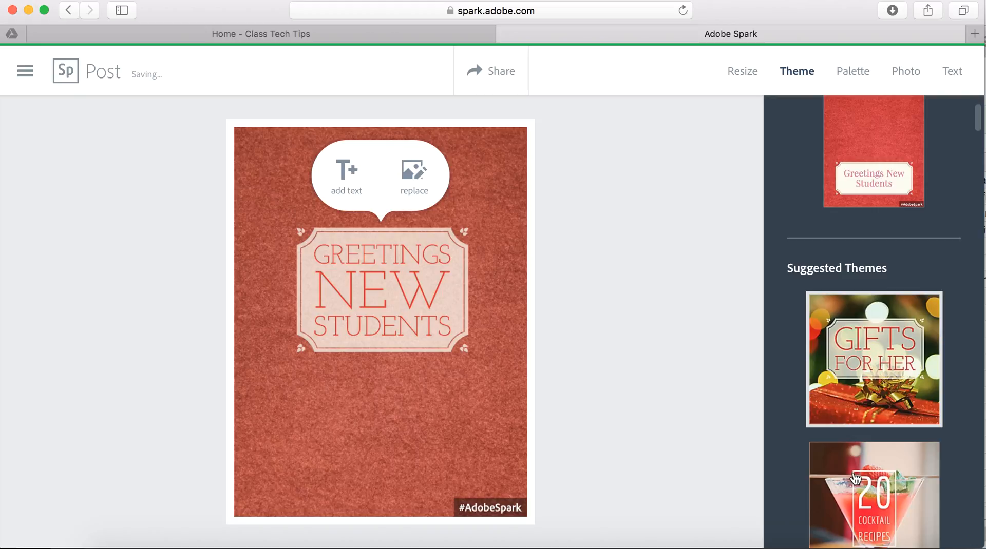
{"action": "mouse_move", "coordinate": [558, 369]}
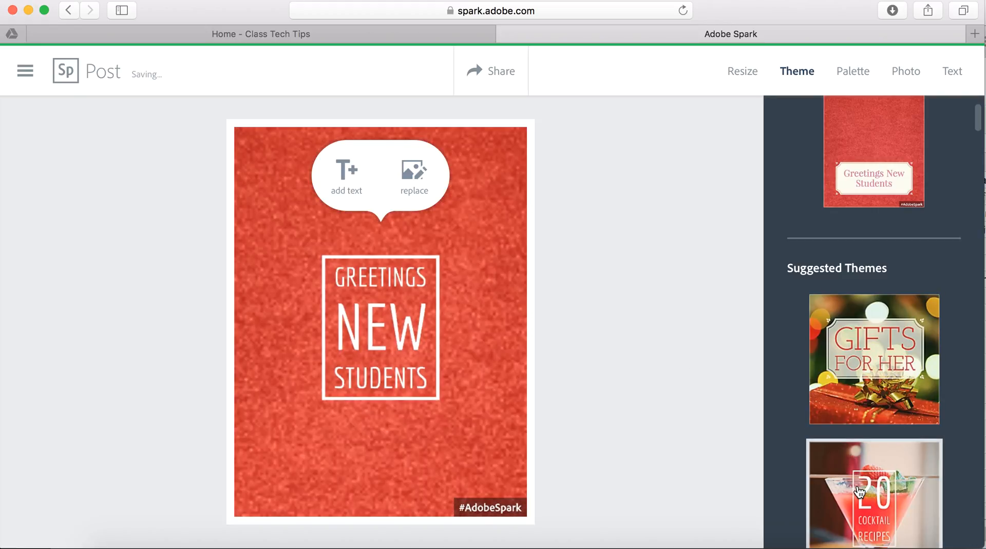
{"action": "scroll", "scroll_direction": "down", "scroll_amount": 3}
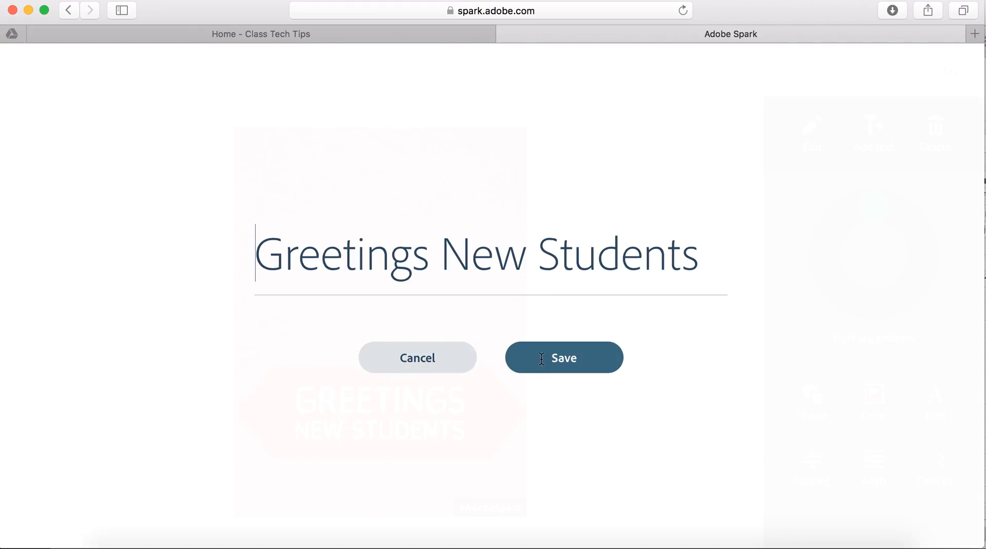
- Keep the greeting wording, nudge the text slightly right, and select the background photo
{"action": "left_click", "coordinate": [563, 358]}
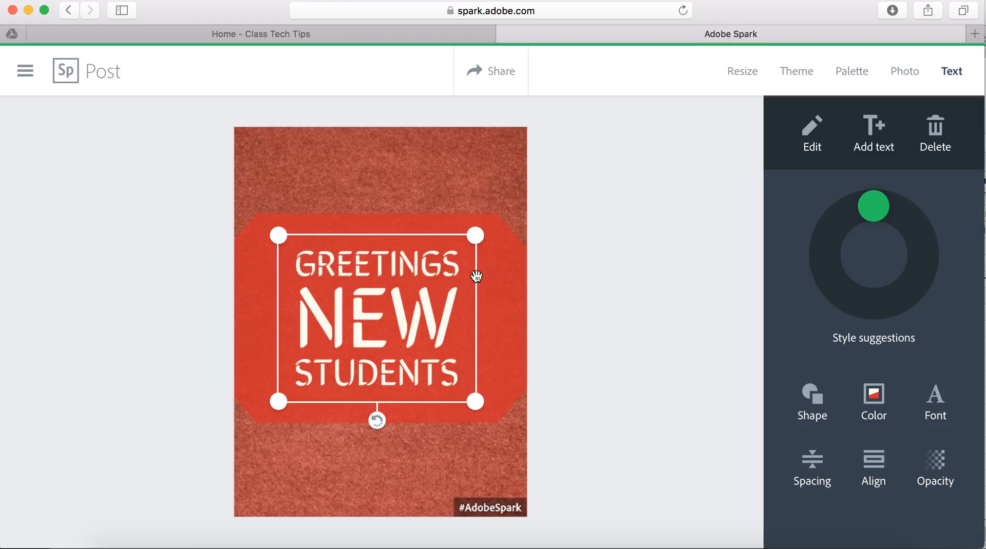
{"action": "left_click_drag", "start_coordinate": [475, 402], "coordinate": [482, 403]}
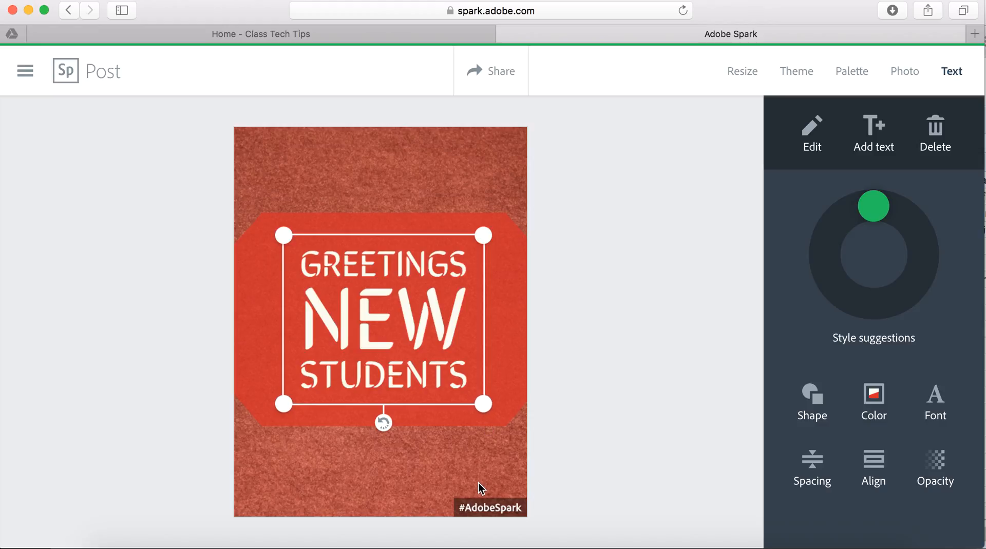
{"action": "left_click", "coordinate": [904, 71]}
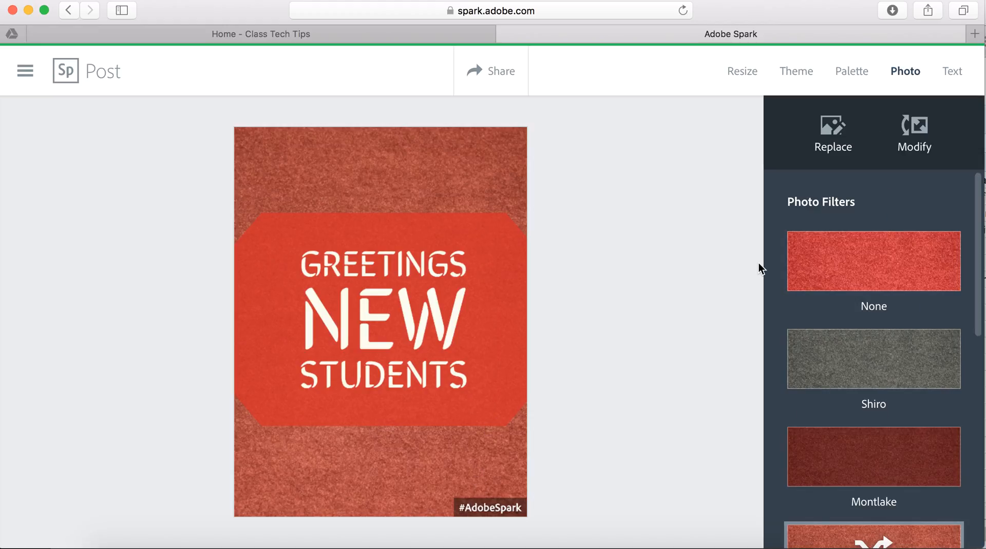
- Search photos for 'students' and use the girl-at-laptop image as the background
{"action": "left_click", "coordinate": [832, 132]}
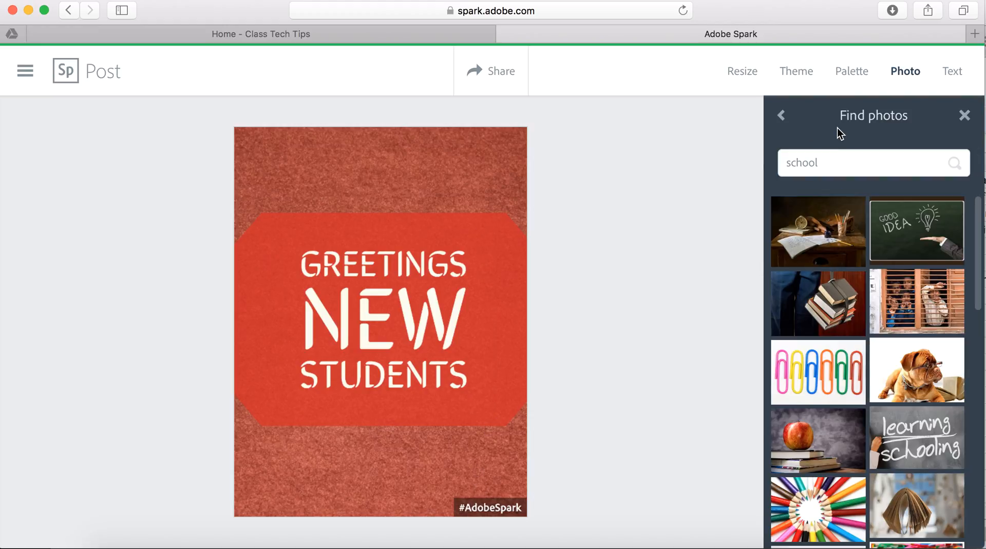
{"action": "double_click", "coordinate": [801, 162]}
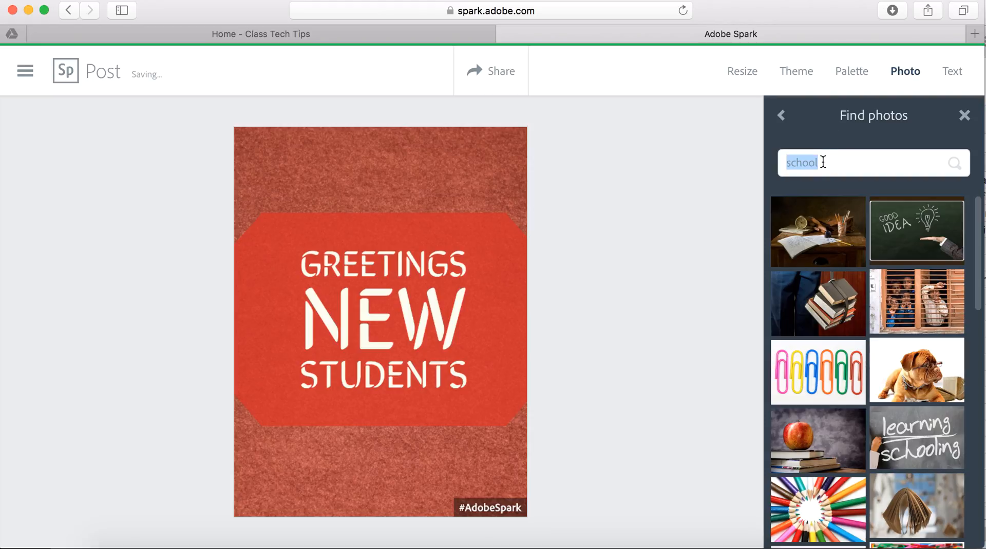
{"action": "type", "text": "students"}
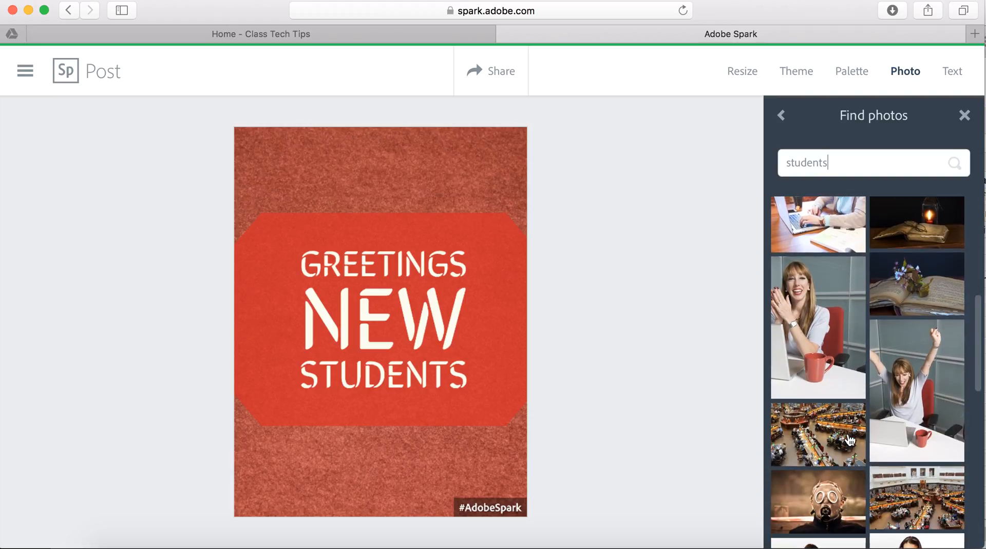
{"action": "scroll", "scroll_direction": "down", "scroll_amount": 3}
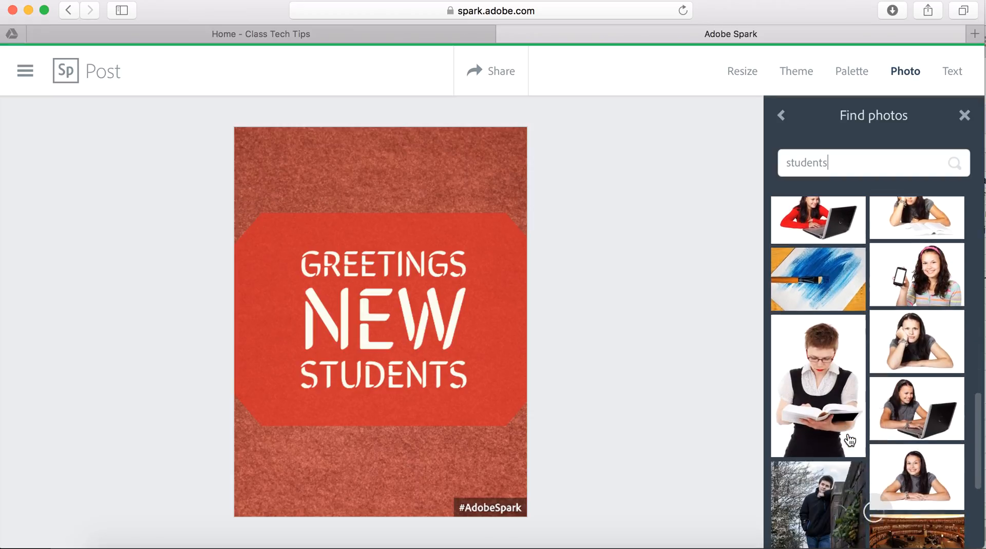
{"action": "scroll", "scroll_direction": "down", "scroll_amount": 3}
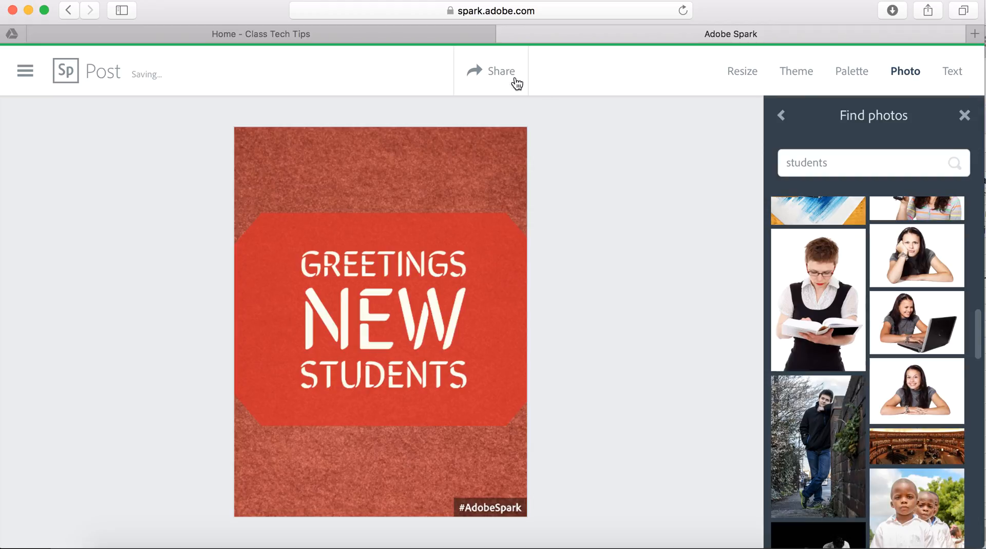
{"action": "left_click", "coordinate": [916, 322]}
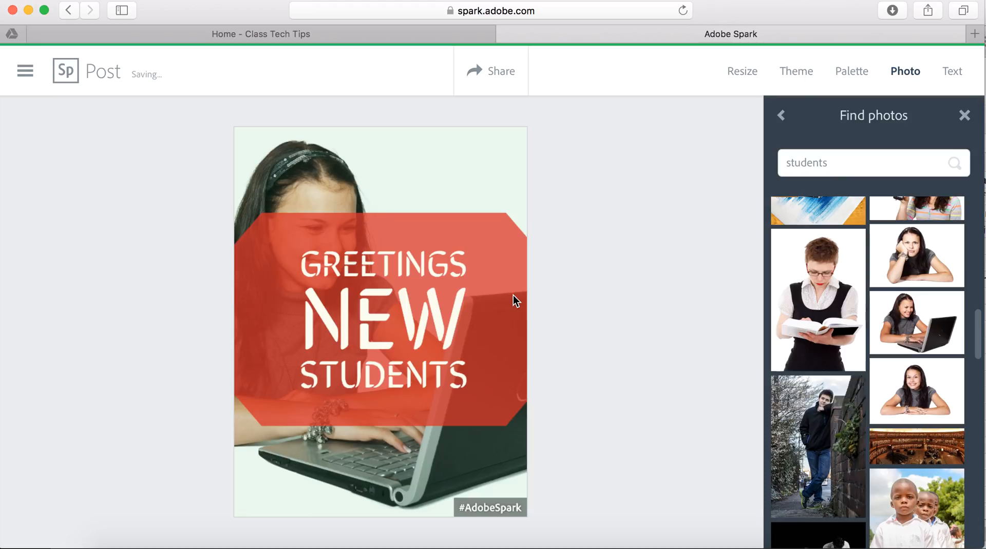
{"action": "mouse_move", "coordinate": [760, 127]}
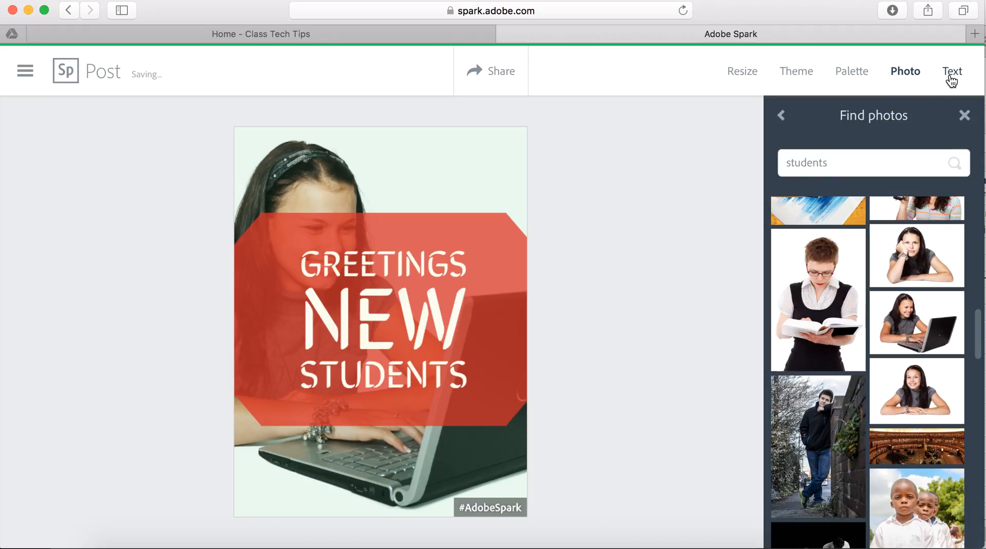
- Cycle the Text style suggestions until the greeting shows white type on green banners
{"action": "left_click", "coordinate": [952, 71]}
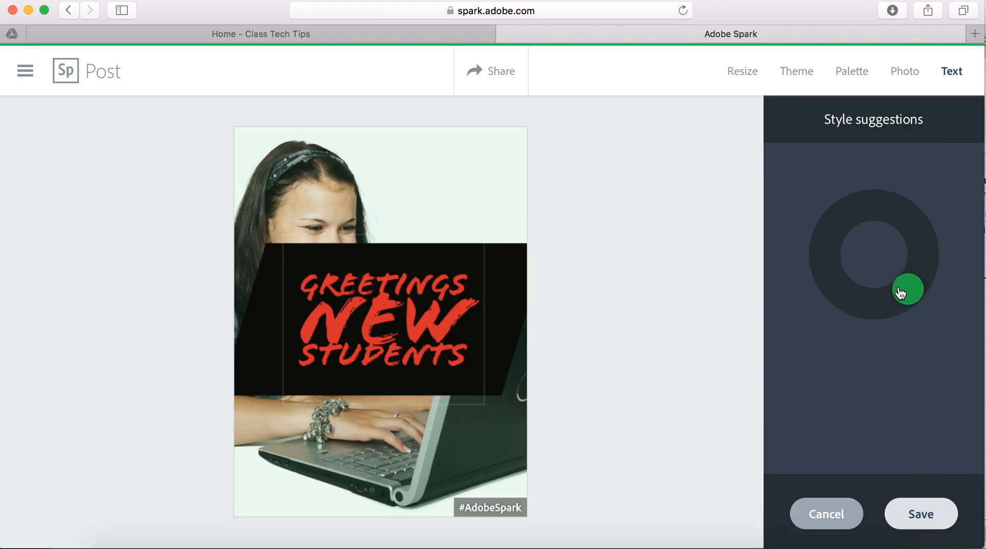
{"action": "left_click", "coordinate": [835, 286]}
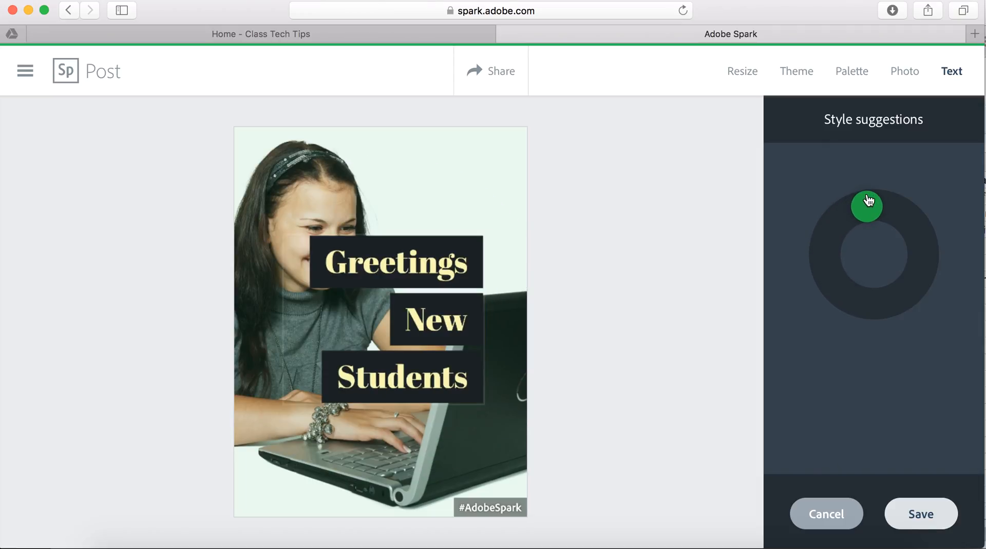
{"action": "left_click_drag", "start_coordinate": [866, 202], "coordinate": [912, 226]}
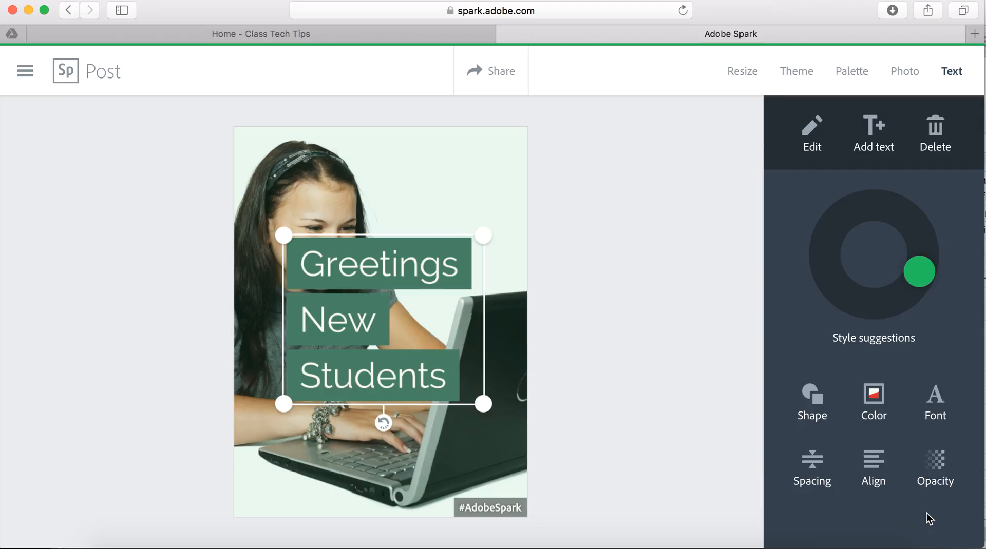
- Keep the current font and tighten the spacing between the greeting's lines
{"action": "left_click", "coordinate": [934, 405]}
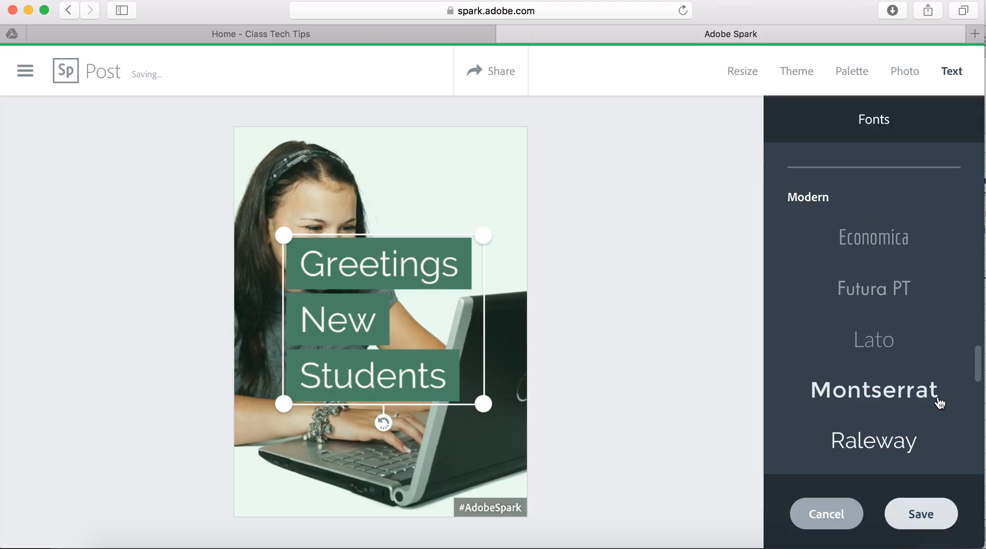
{"action": "left_click", "coordinate": [873, 288]}
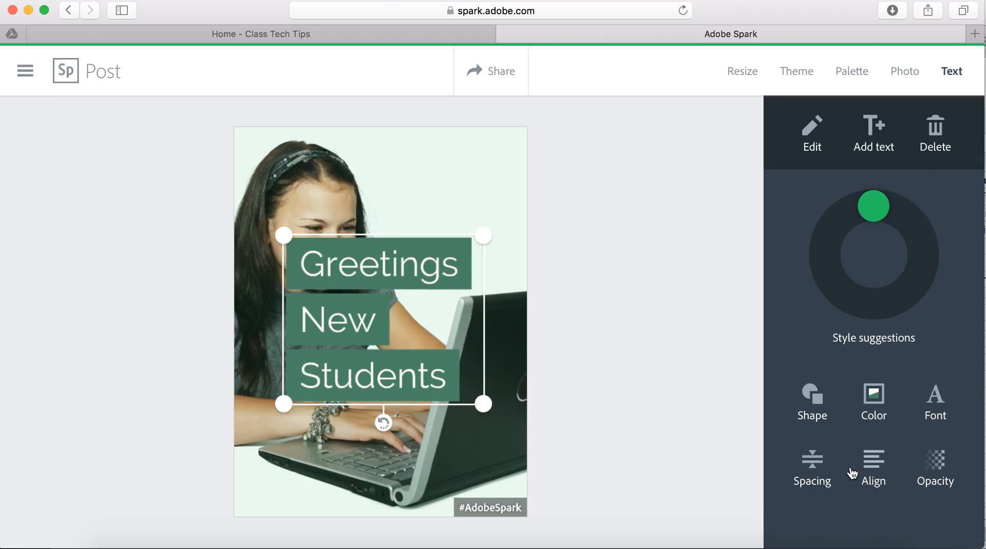
{"action": "left_click", "coordinate": [812, 468]}
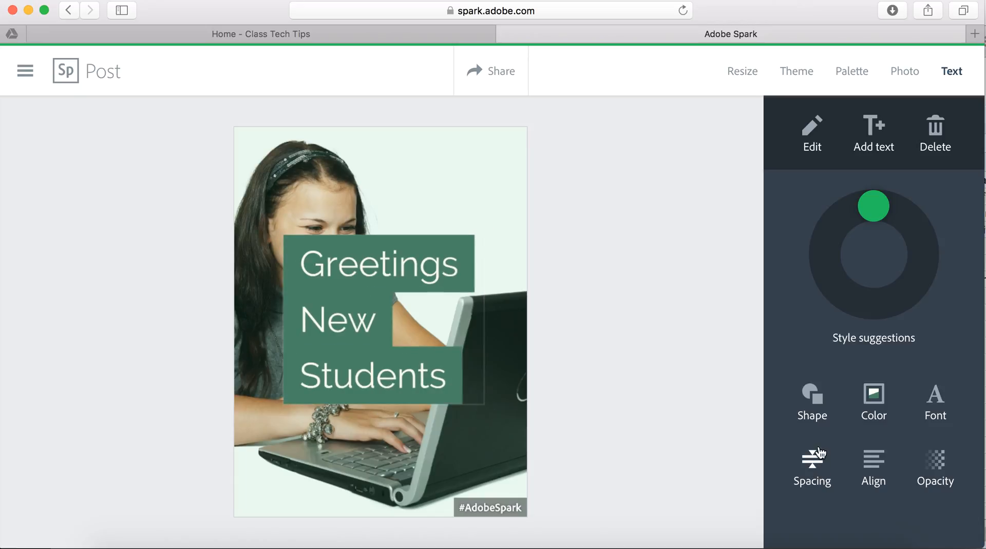
{"action": "left_click", "coordinate": [811, 468]}
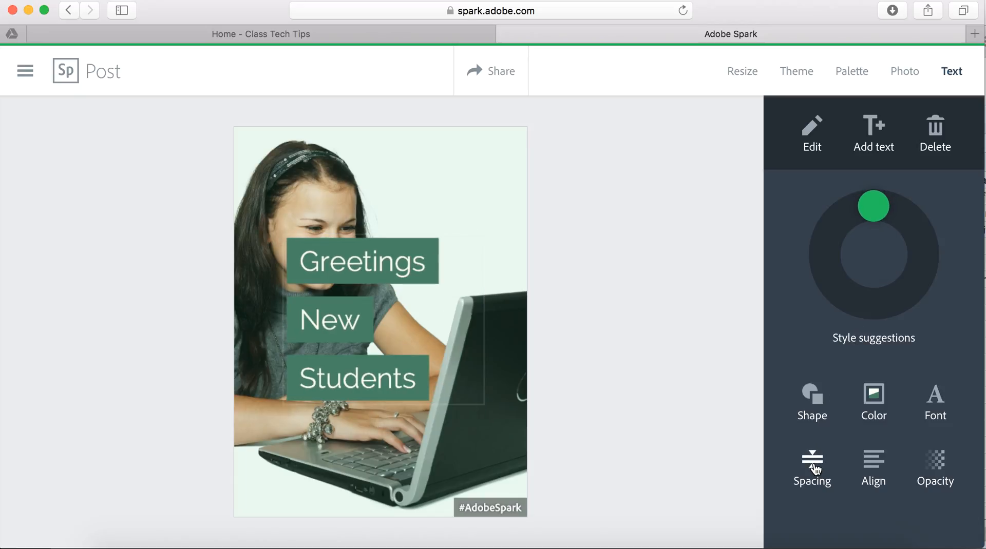
{"action": "left_click", "coordinate": [811, 468]}
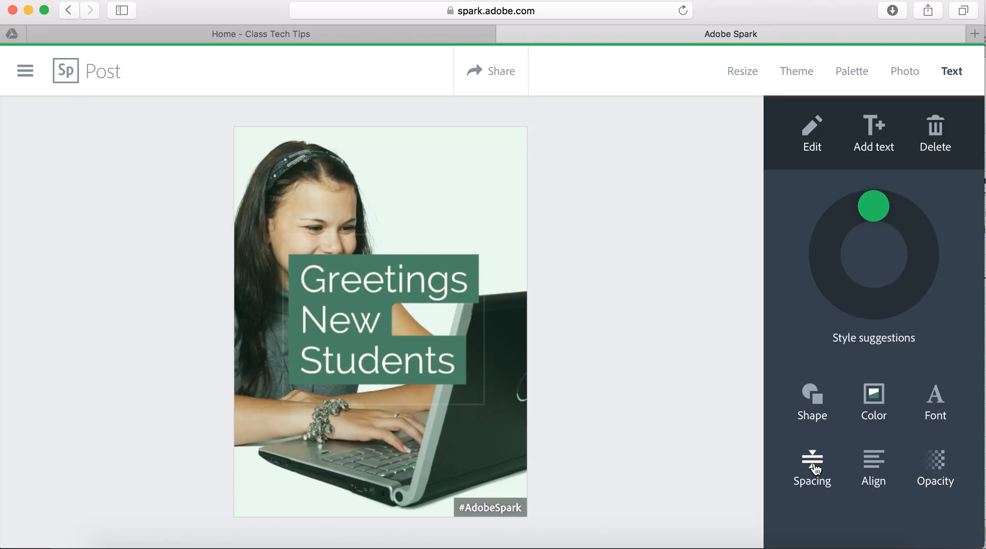
- Set the greeting on a green dotted circle shape and bring up sharing options
{"action": "left_click", "coordinate": [873, 469]}
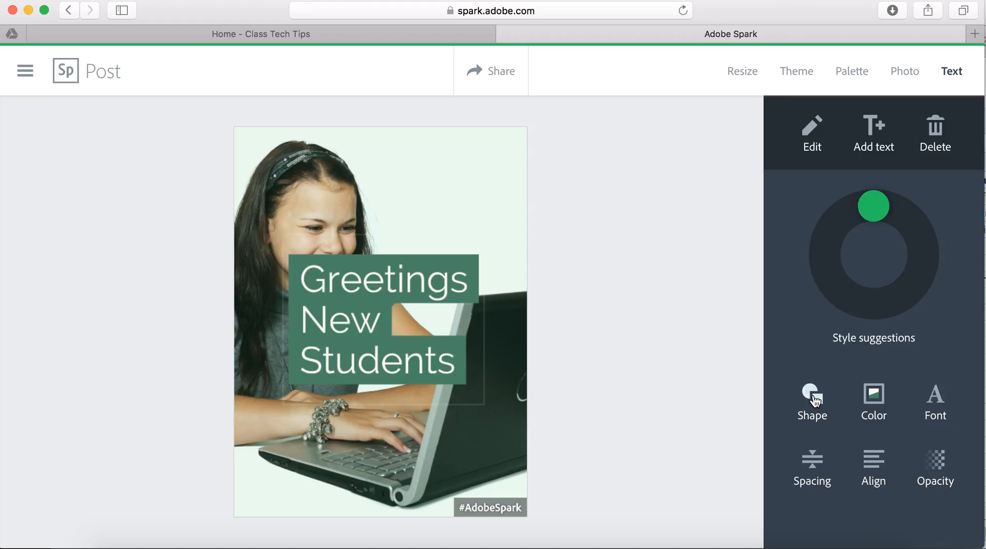
{"action": "left_click", "coordinate": [811, 403]}
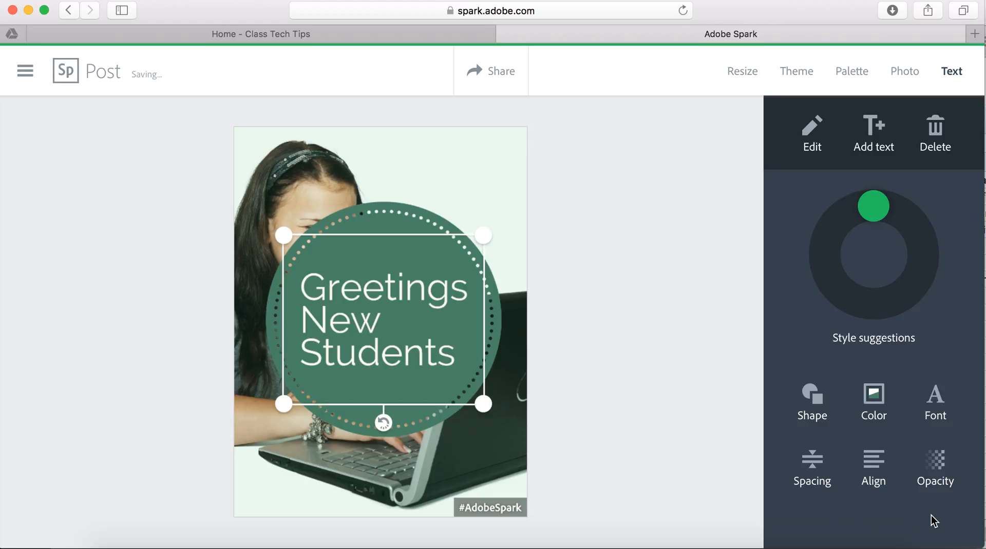
{"action": "left_click", "coordinate": [498, 70]}
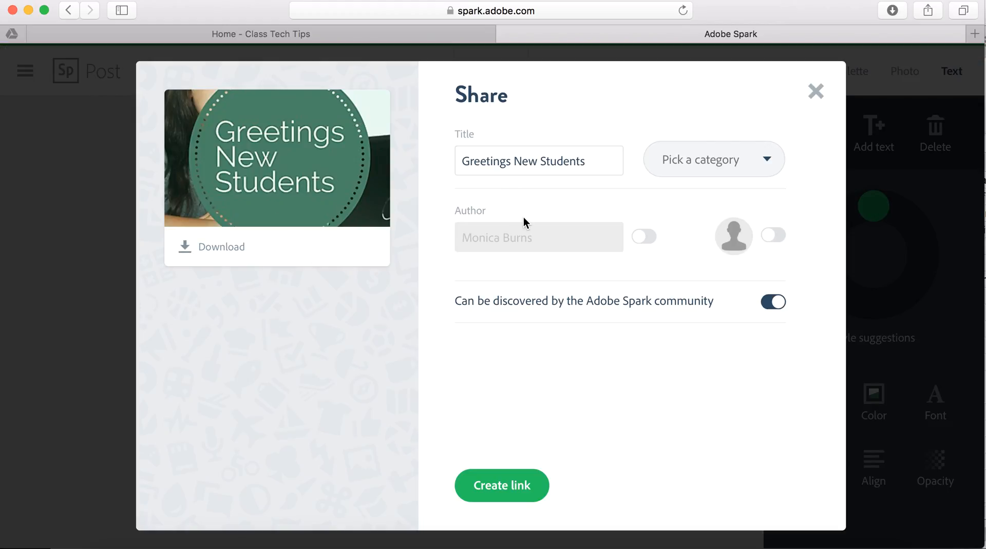
{"action": "mouse_move", "coordinate": [537, 295]}
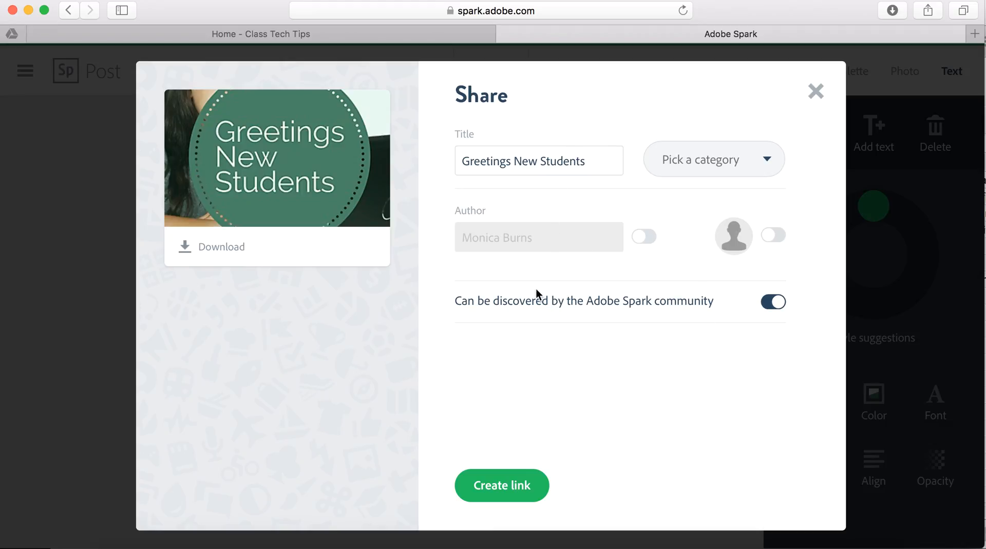